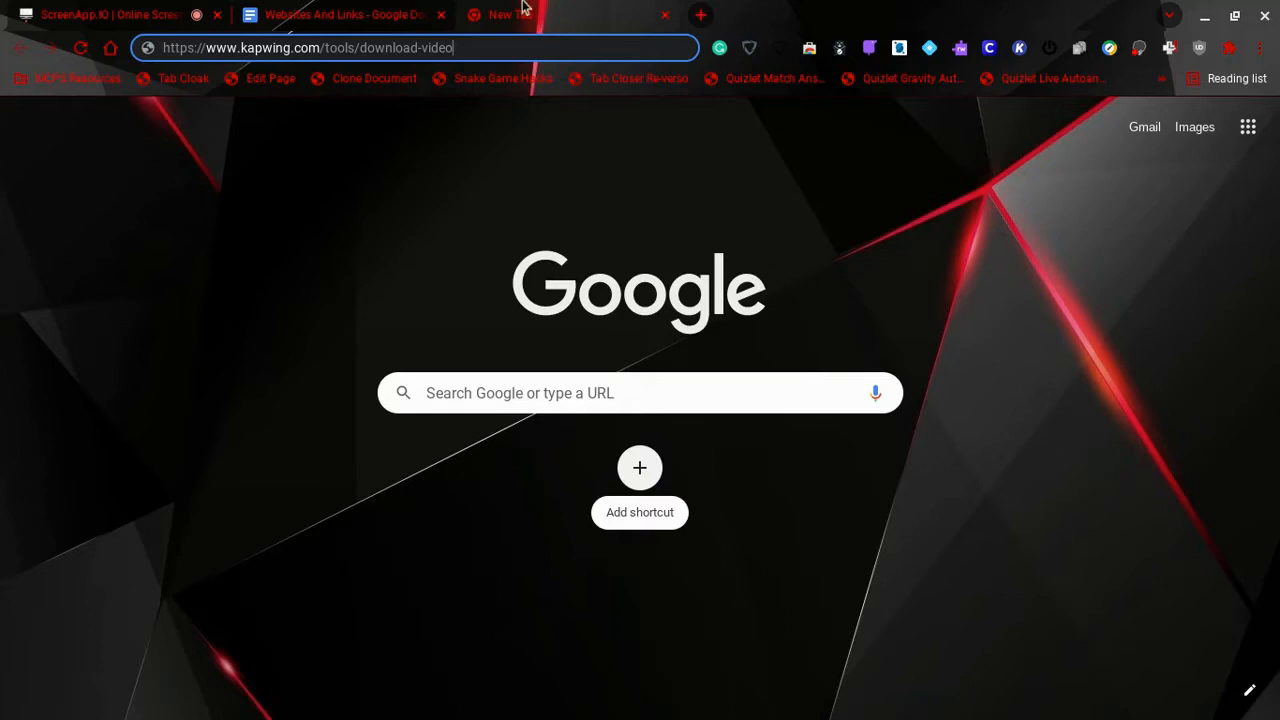
Load kapwing.com/tools/download-video and start a new tab for searching.
click(310, 48)
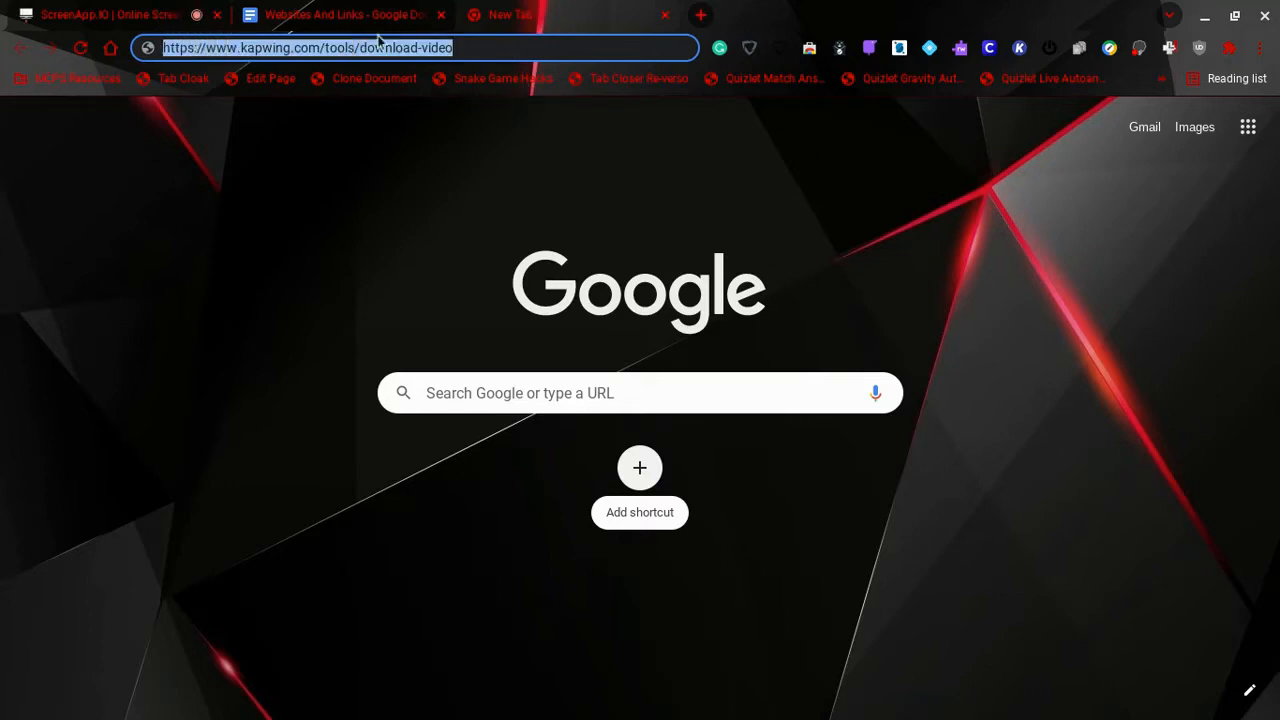
key(Return)
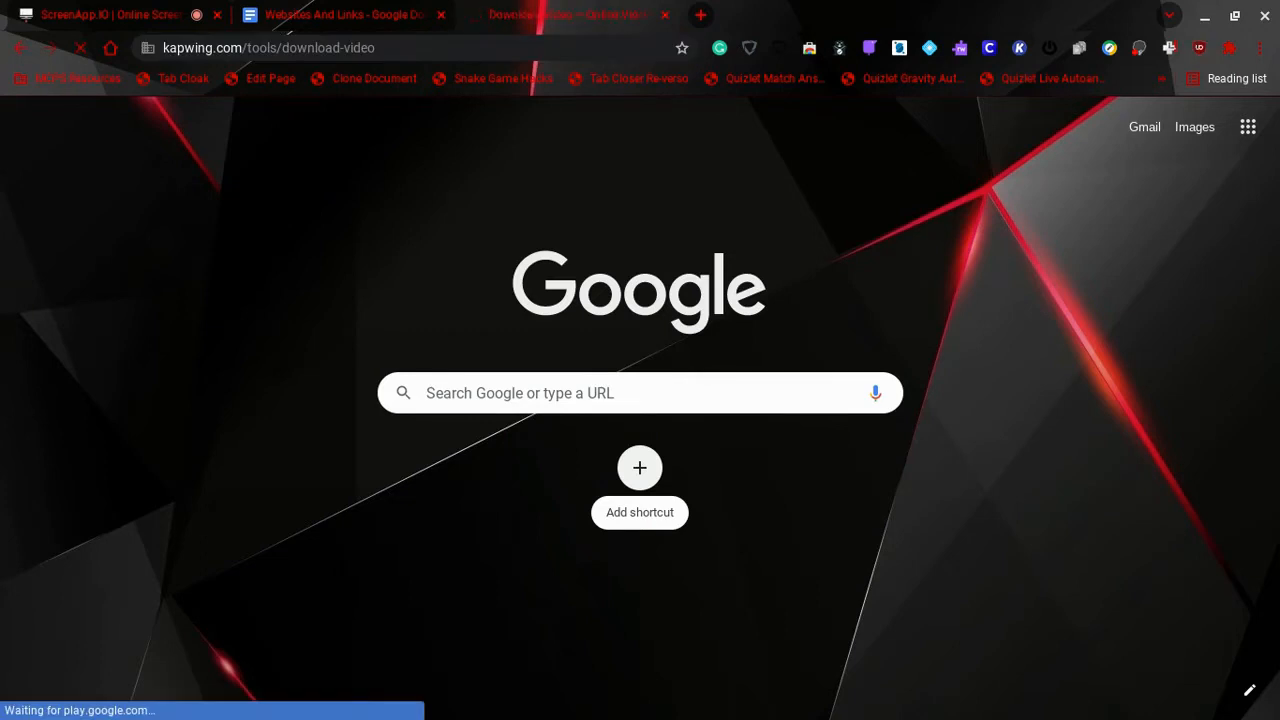
click(560, 14)
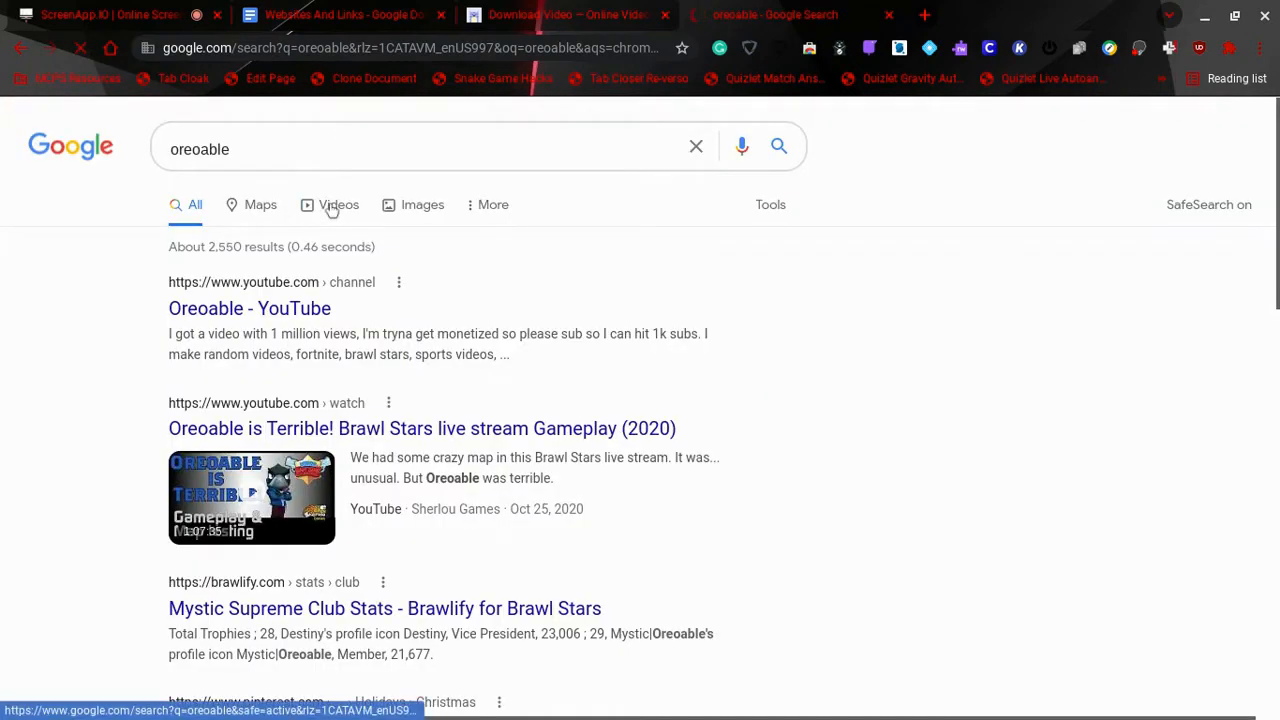
Filter the 'oreoable' Google results to Videos and pick one Oreoable video.
click(338, 204)
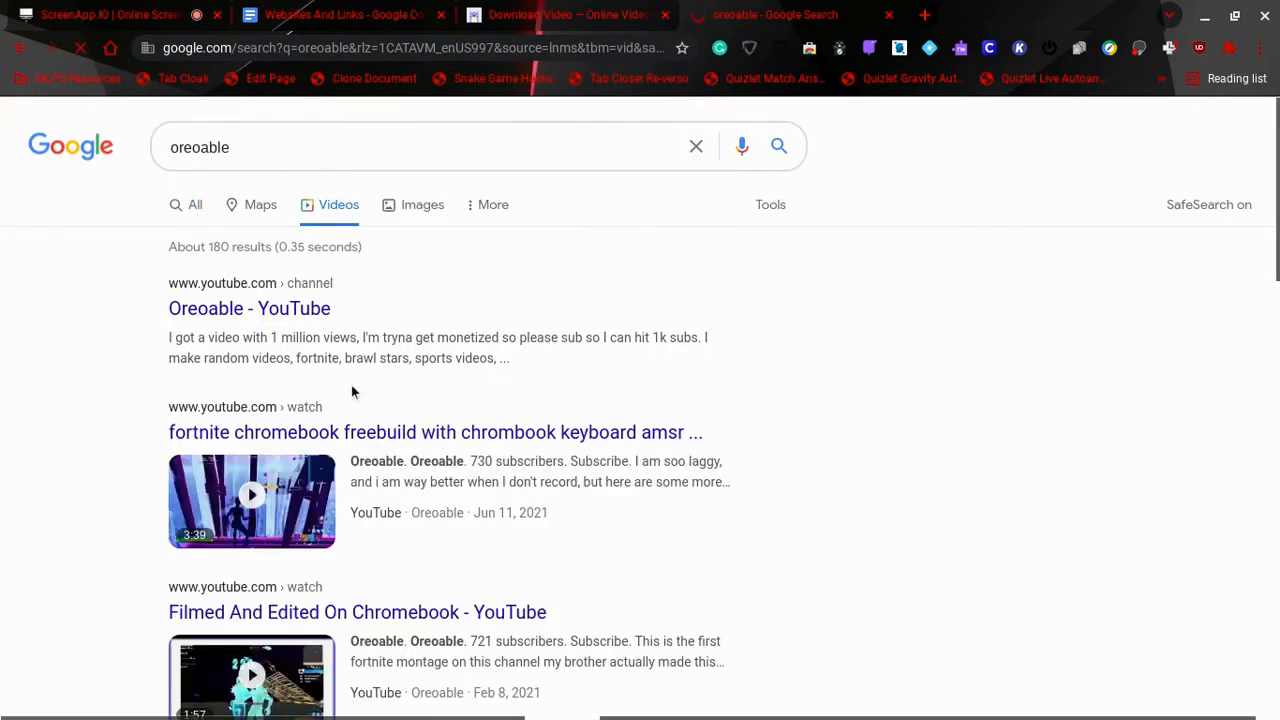
scroll(down, 3)
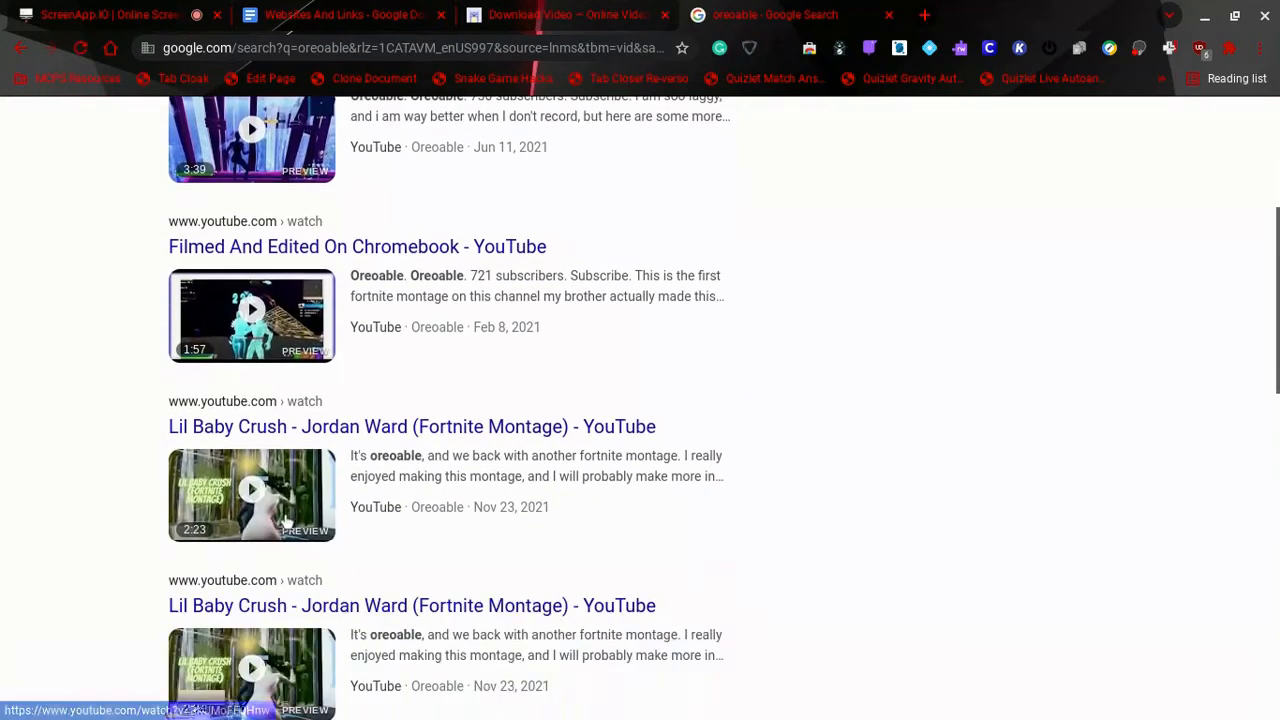
click(412, 426)
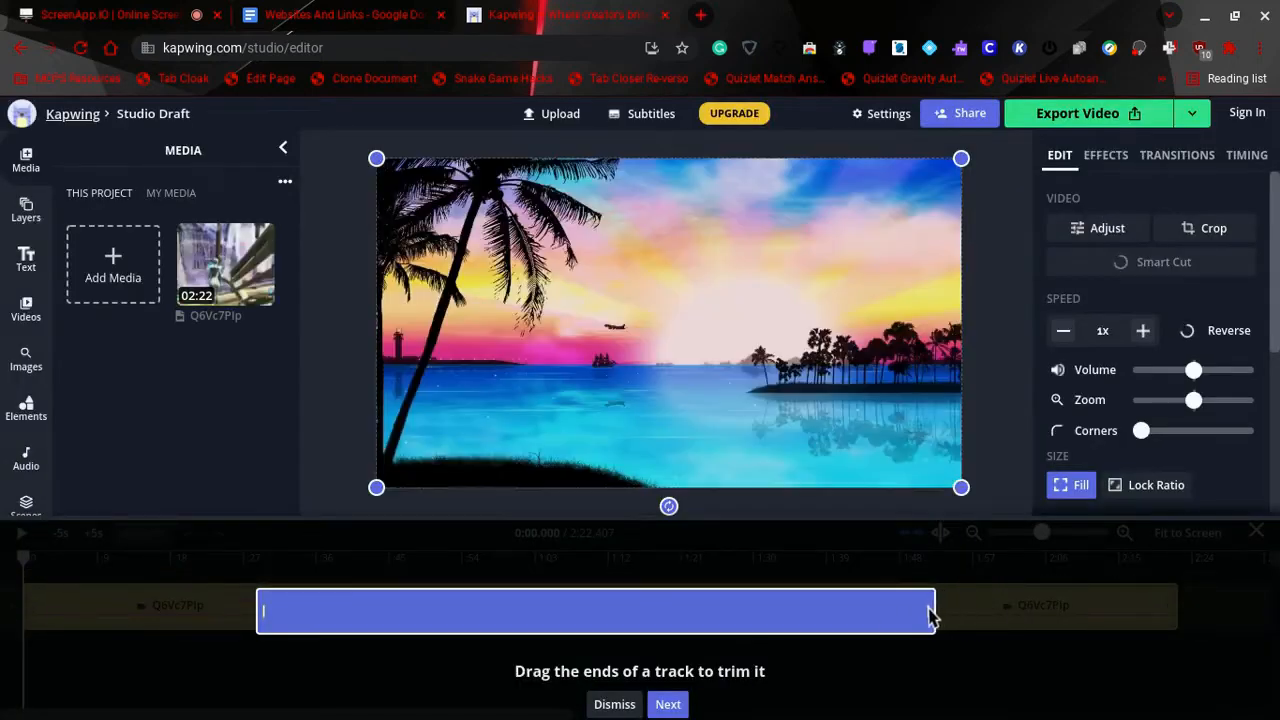
Drag the clip track's right end on the Kapwing timeline to adjust its length.
drag(930, 612, 1020, 612)
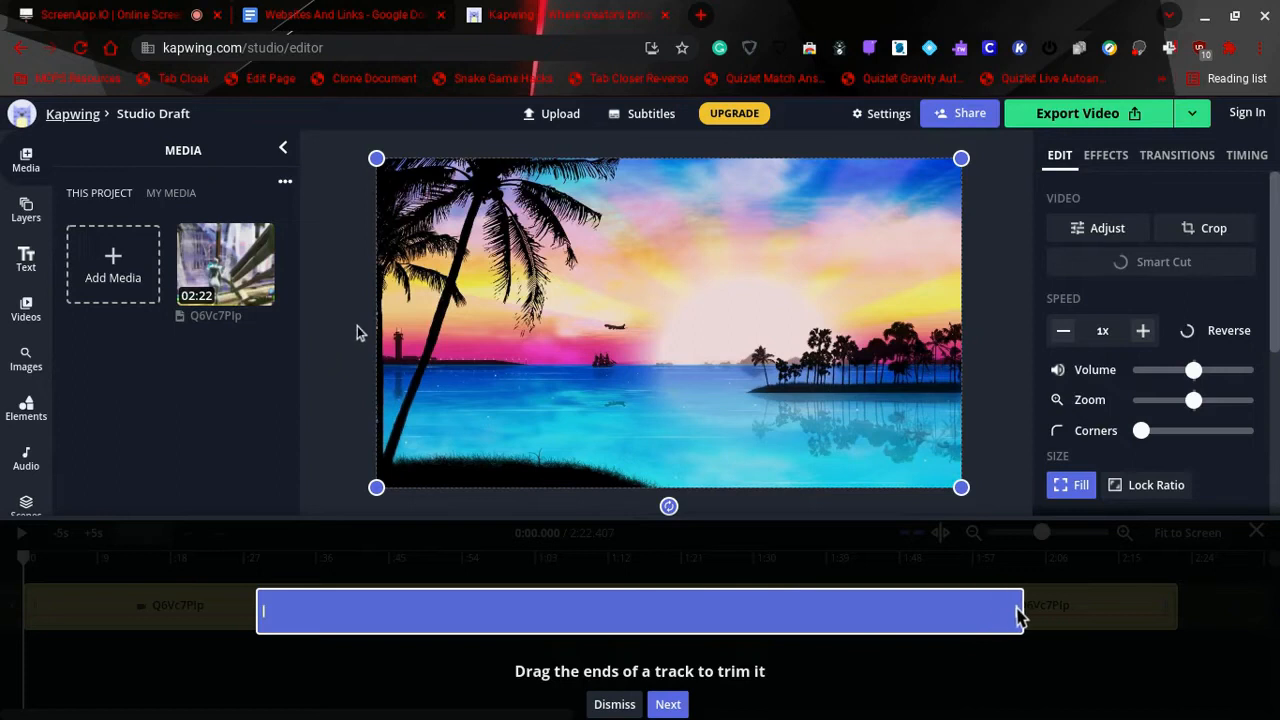
drag(1018, 610, 916, 610)
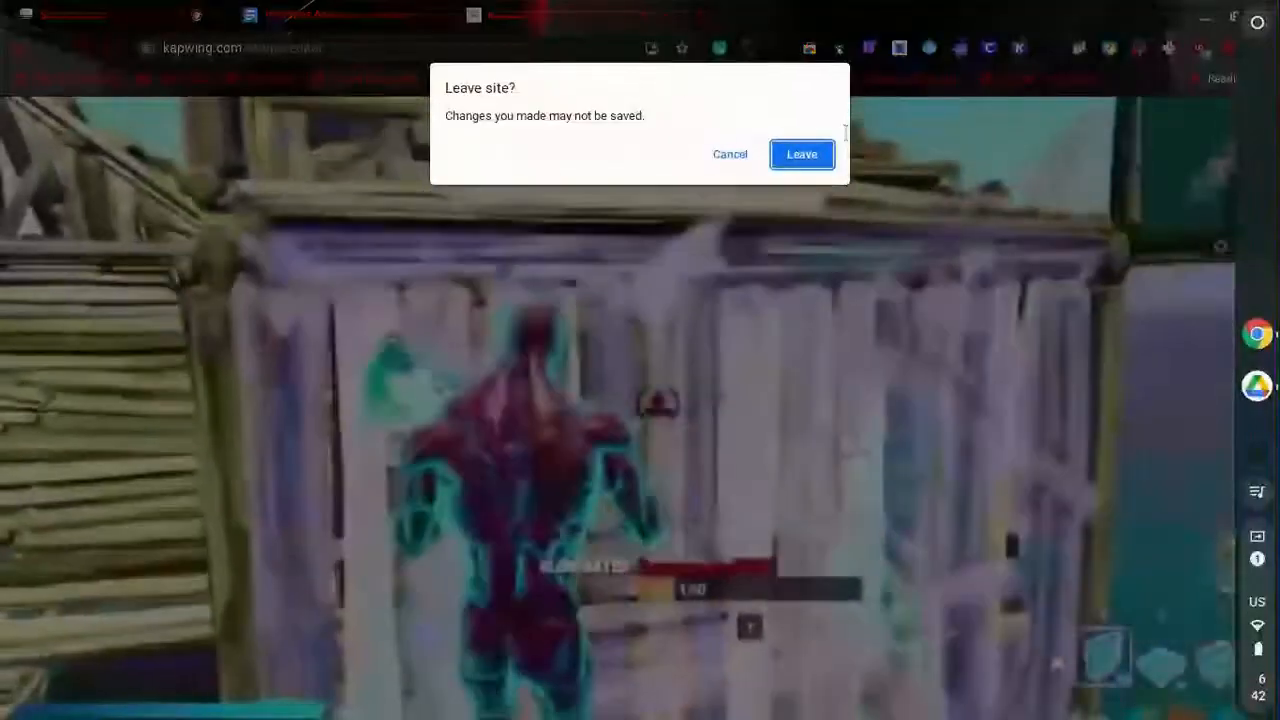
Confirm leaving the Kapwing editor and rerun the 'oreoable' search, scanning the results.
click(800, 154)
text(ore)
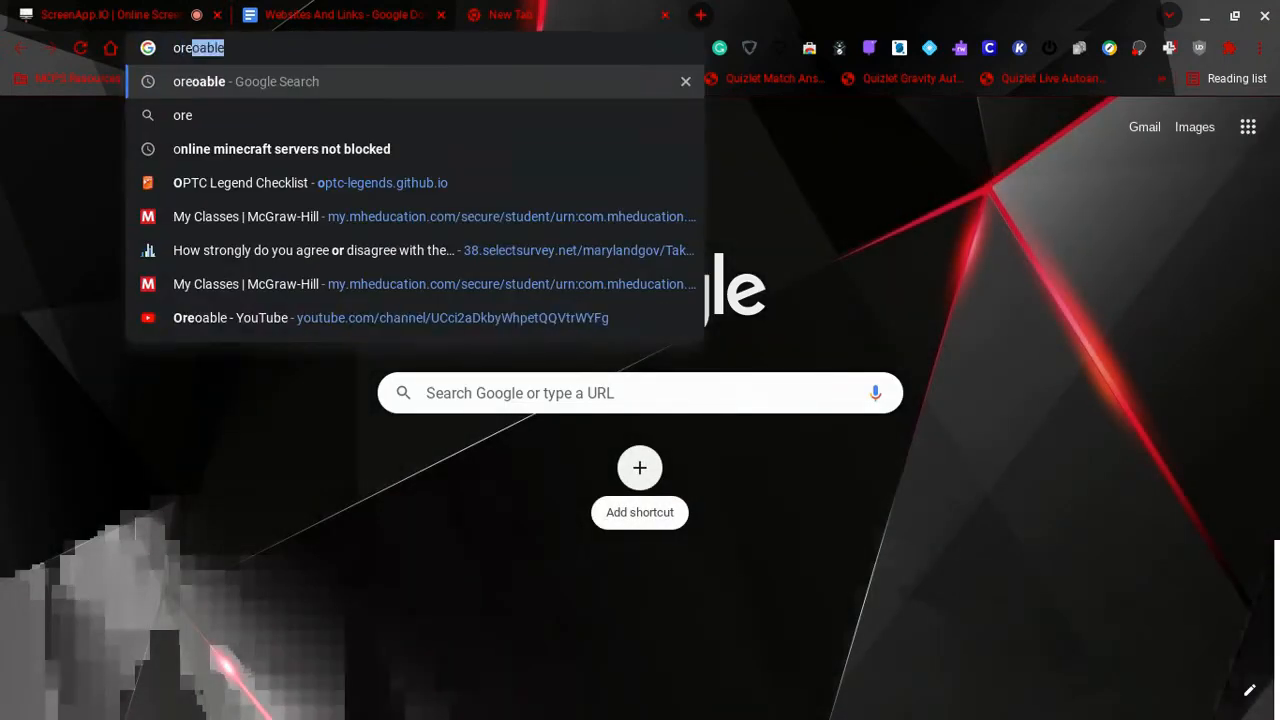
key(Return)
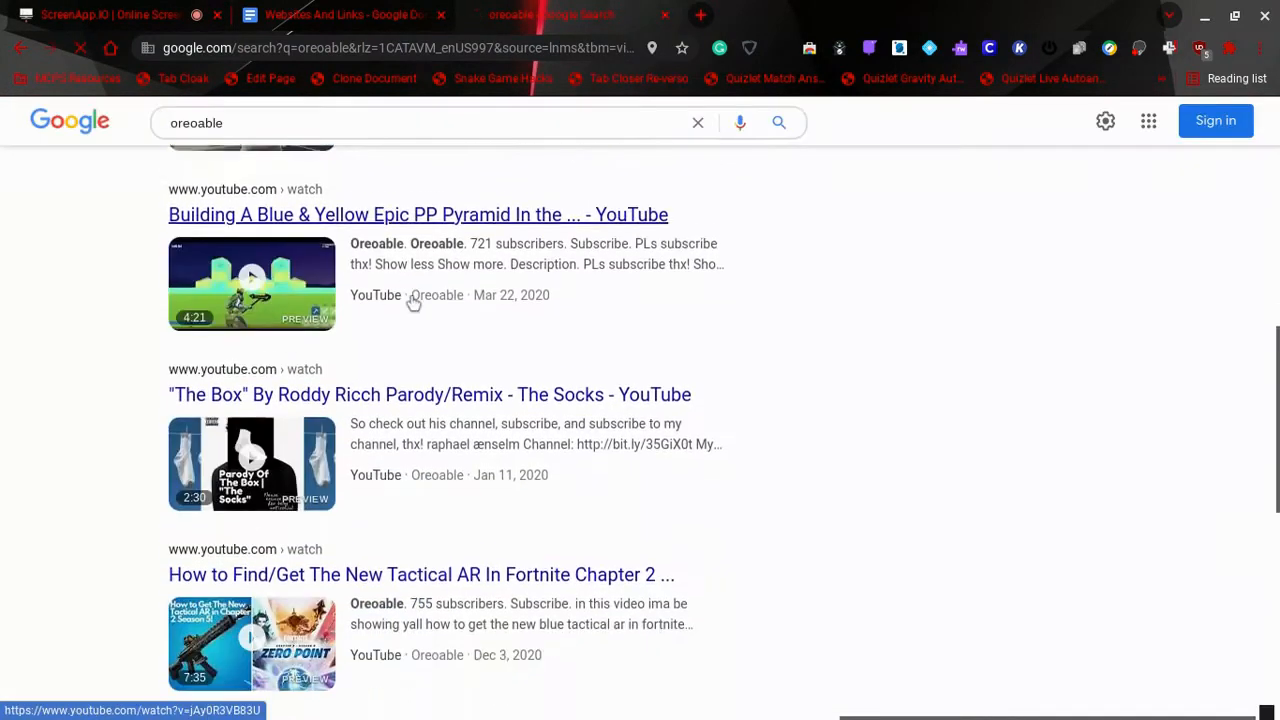
scroll(down, 3)
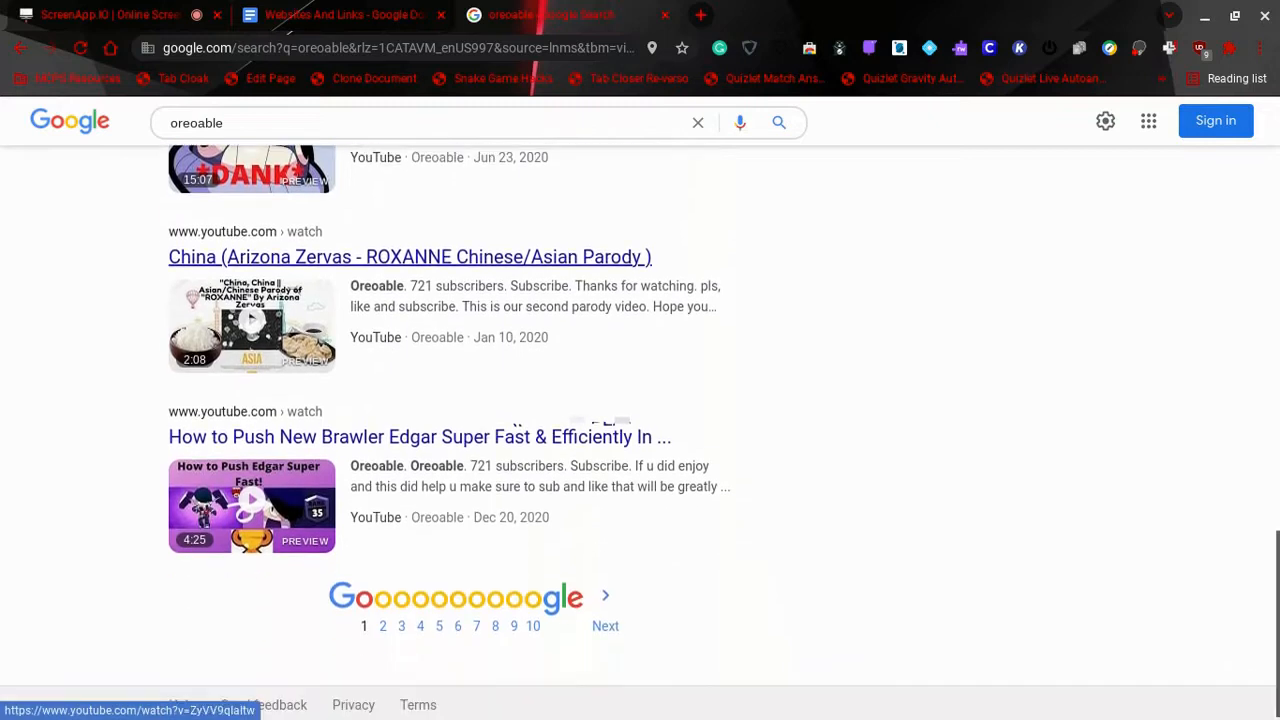
scroll(up, 3)
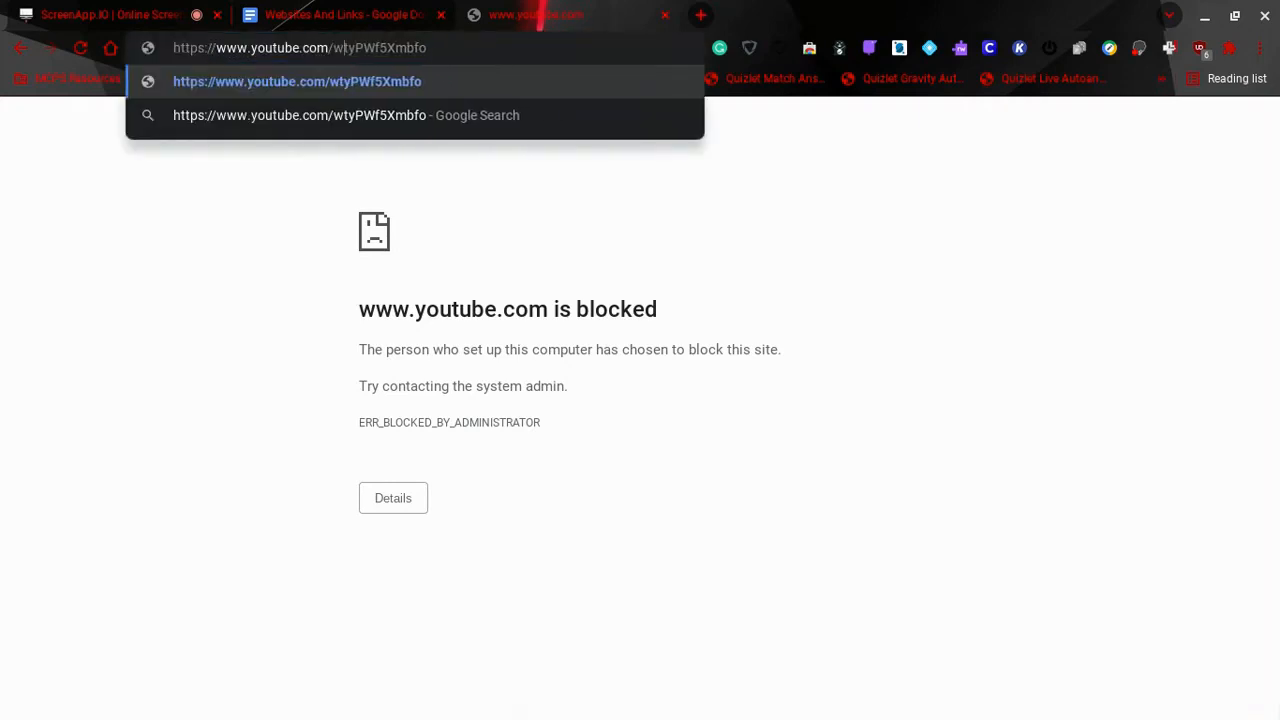
Rewrite the blocked URL as youtube.com/embed/tyPWf5Xmbfo and play the Fortnite freebuild video.
text(embed/)
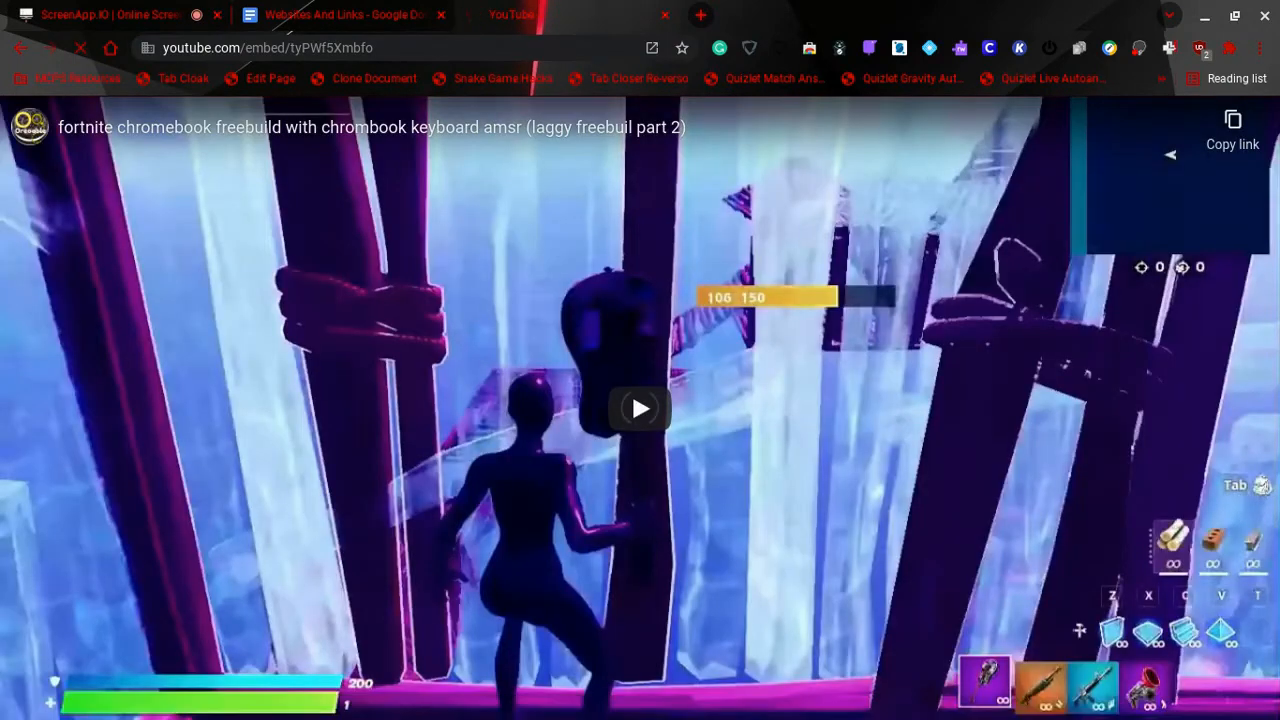
click(640, 408)
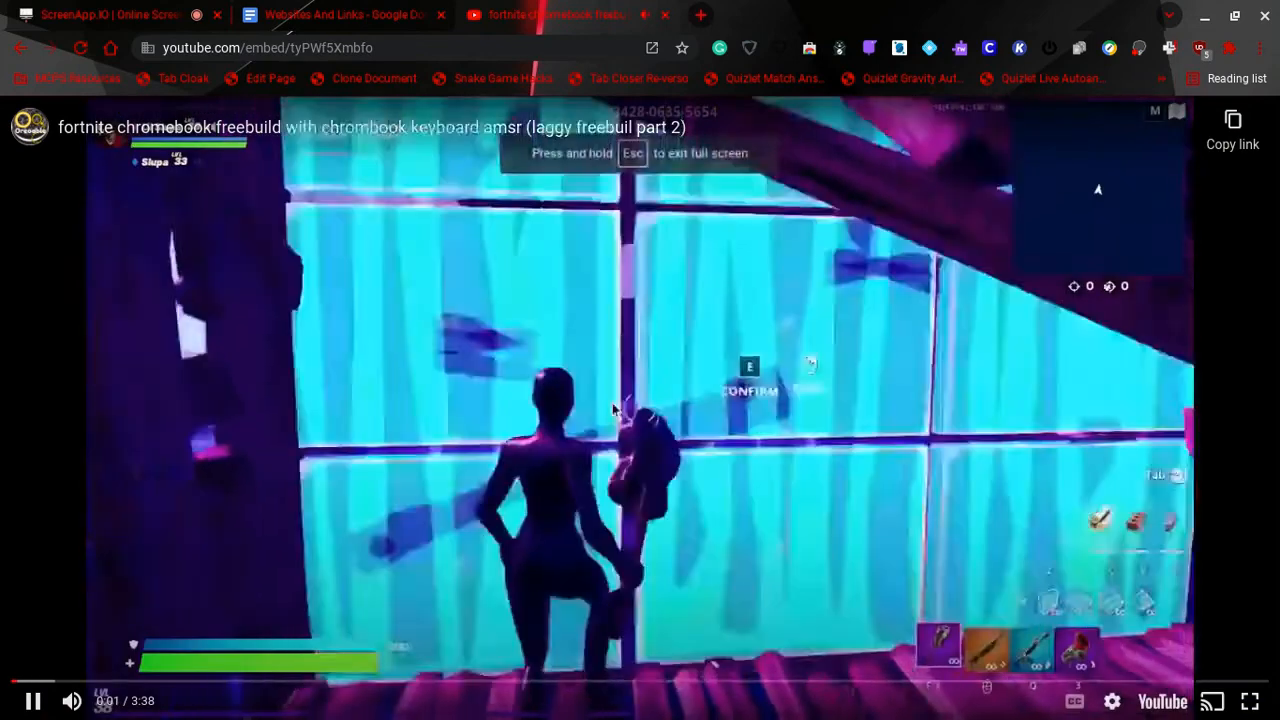
click(700, 14)
text(is)
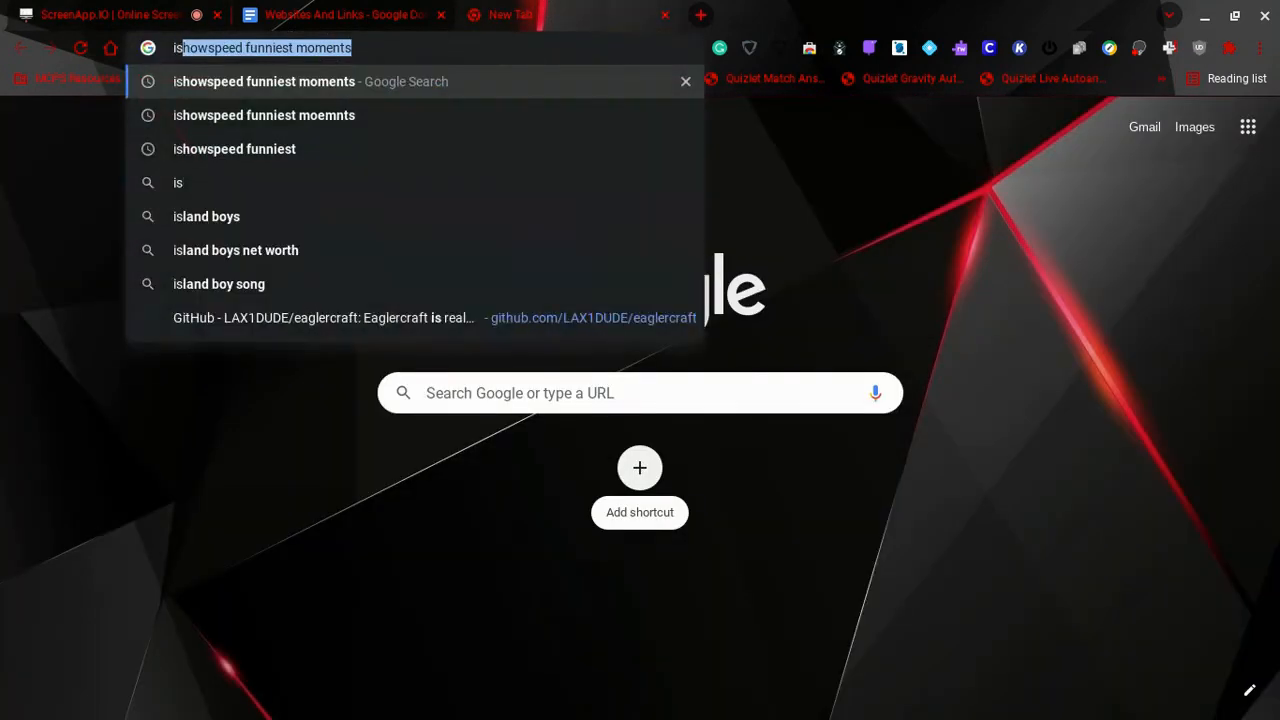
Run the 'ishowspeed funniest moments' search and look through its results.
key(Return)
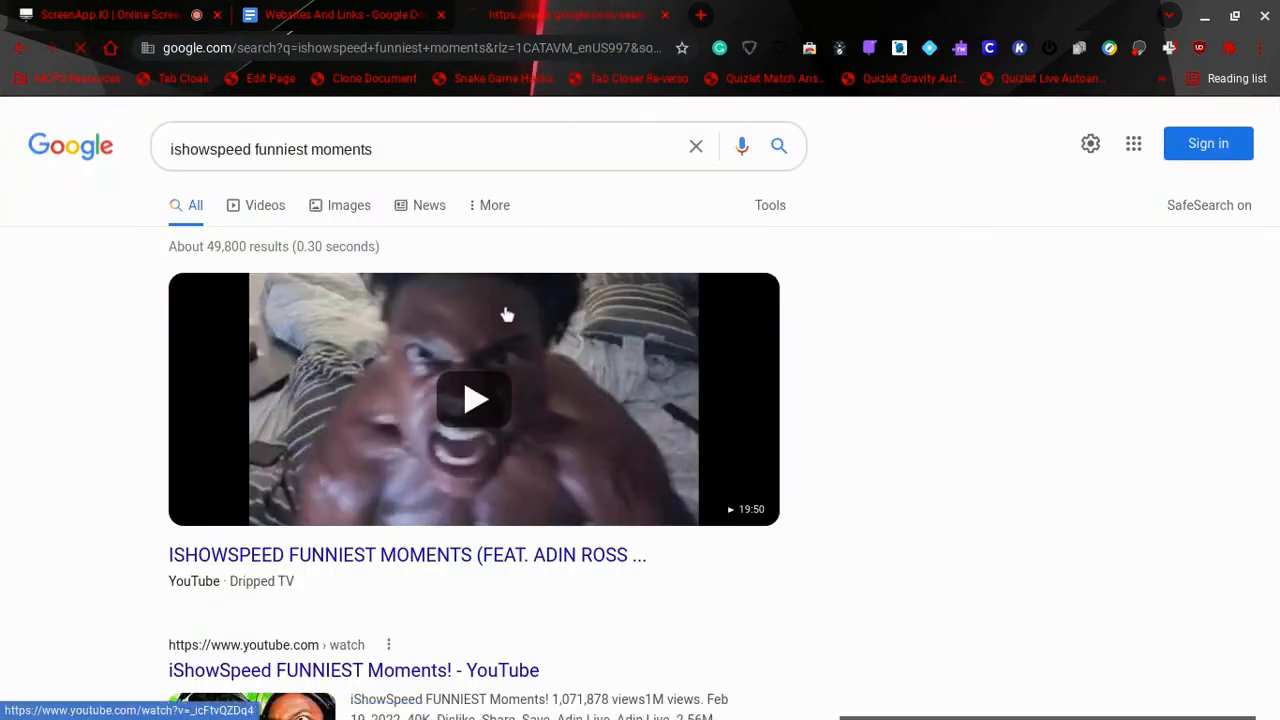
scroll(down, 3)
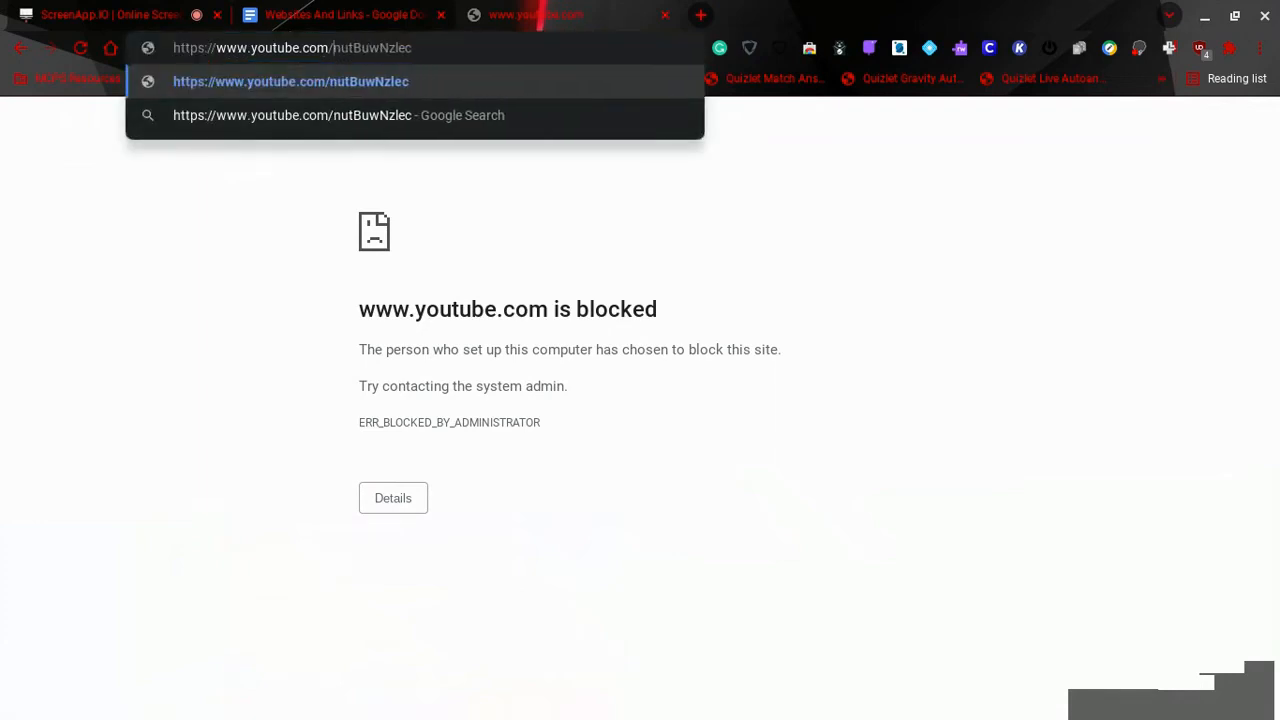
Rewrite the blocked URL as youtube-nocookie.com/embed/nutBuwNzlec and play the Talking Ben moments video.
text(embed/)
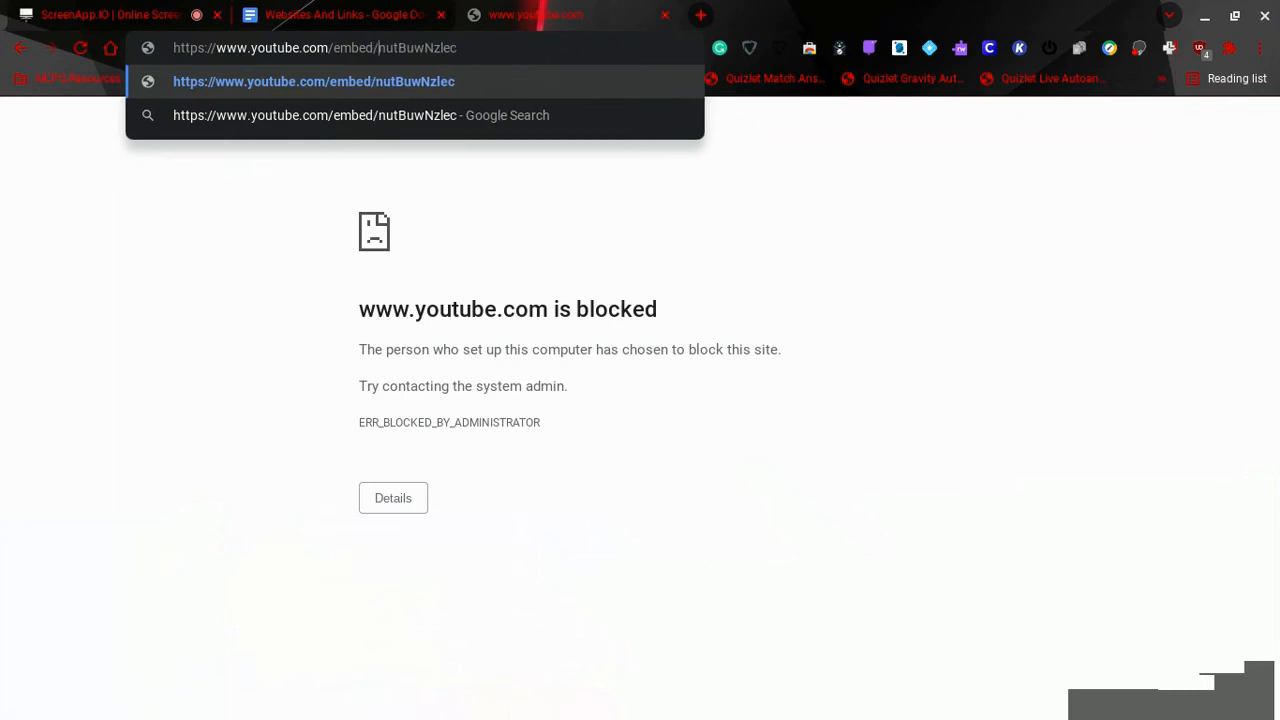
mouse_move(304, 48)
text(-n)
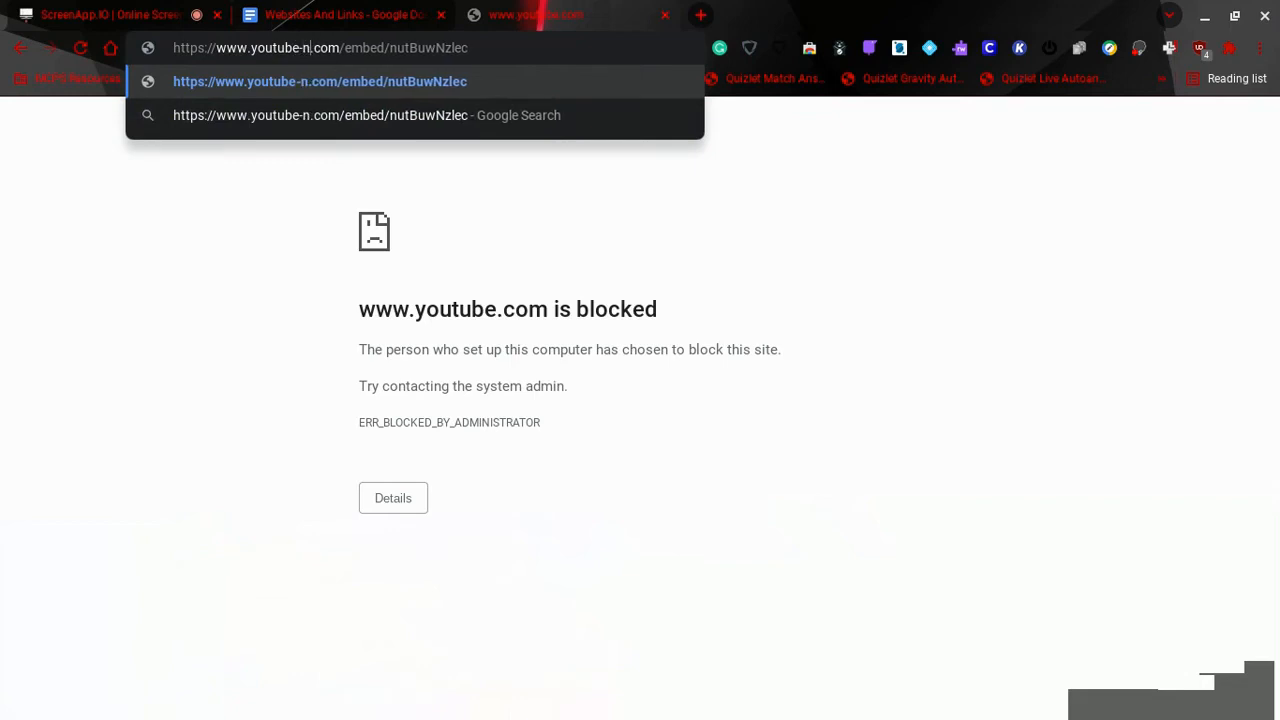
text(ocookie)
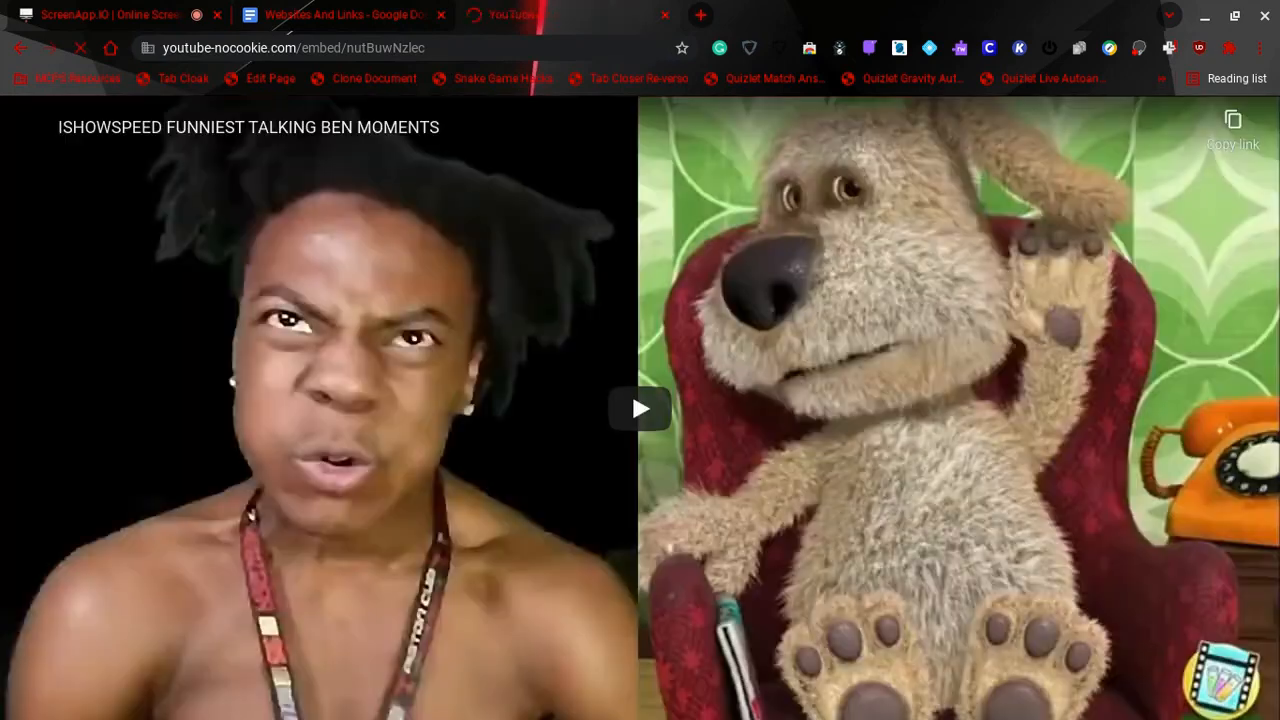
click(640, 408)
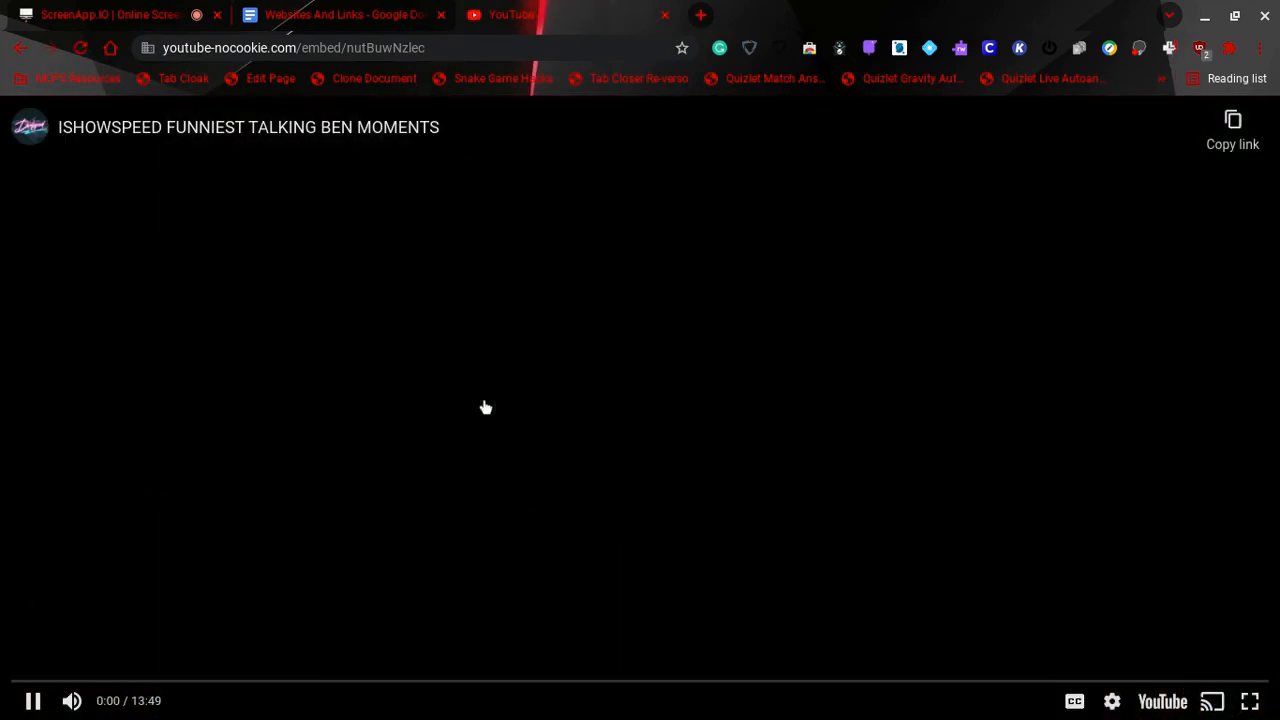